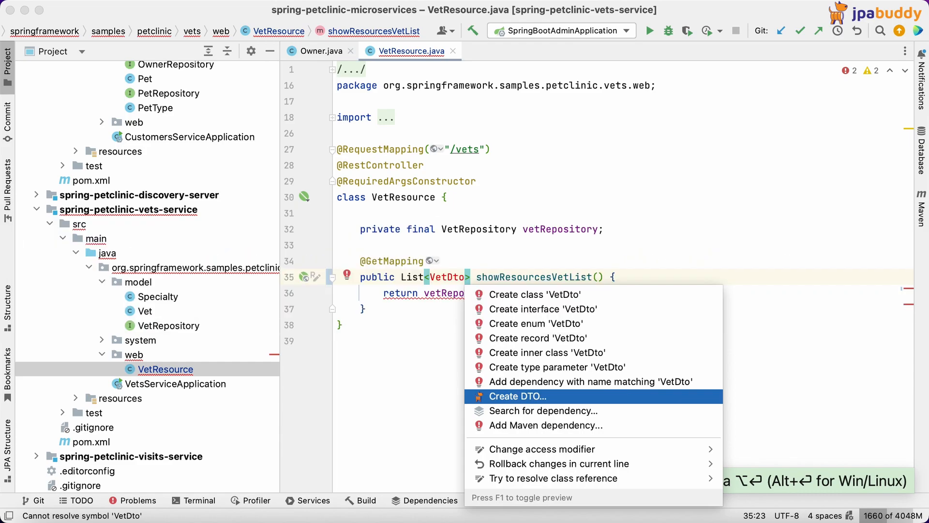
Create a DTO from VetDto in the vets.dtos package and begin adding a MapStruct mapper.
{"action": "left_click", "coordinate": [517, 396]}
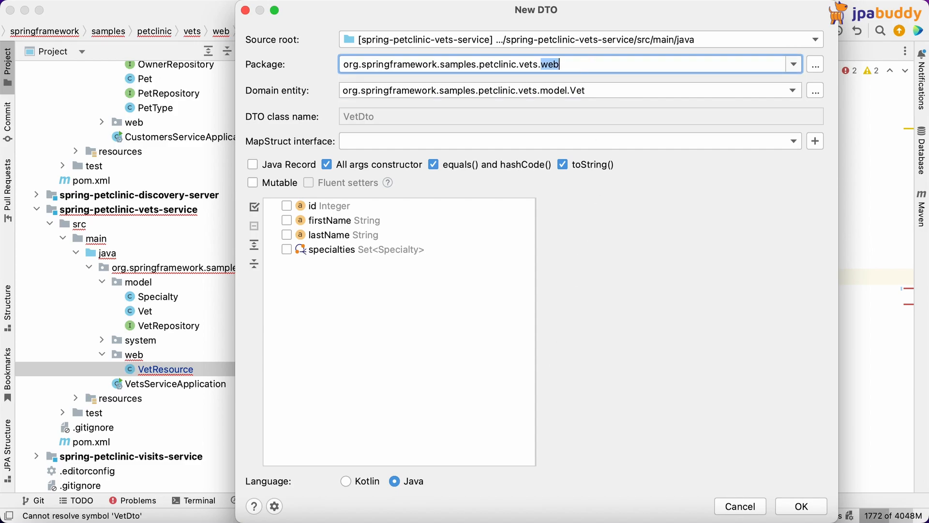
{"action": "type", "text": "dtos"}
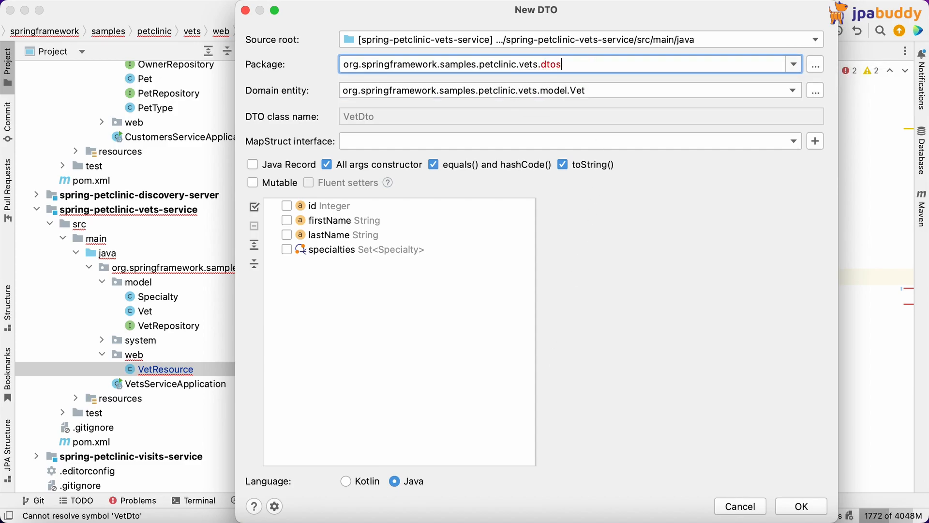
{"action": "left_click", "coordinate": [815, 142]}
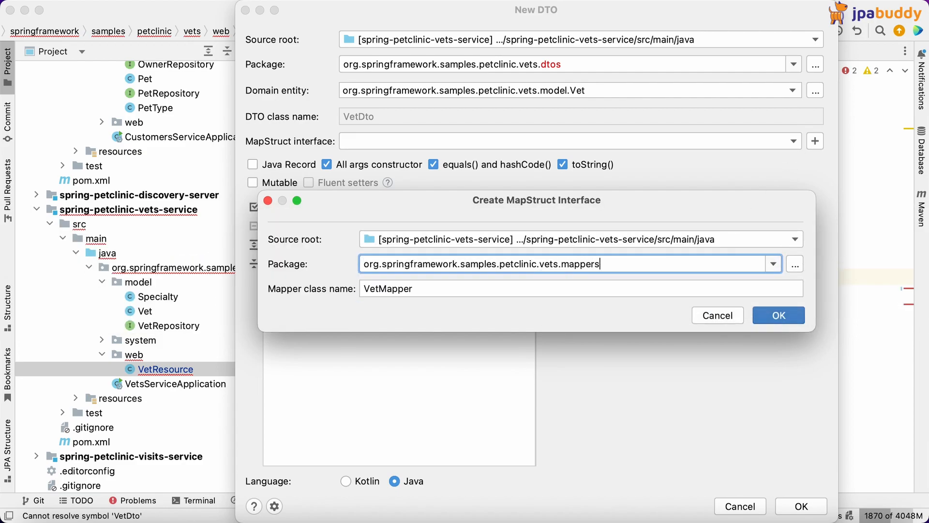
Confirm the VetMapper interface in vets.mappers as the DTO's MapStruct mapper.
{"action": "left_click", "coordinate": [778, 314]}
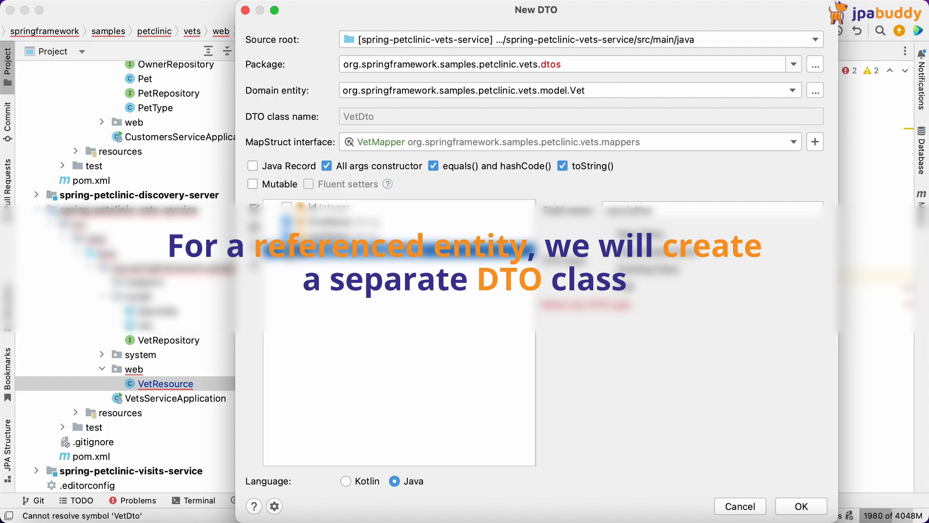
Include specialties as a new nested DTO class holding name, then generate VetDto.
{"action": "left_click", "coordinate": [366, 251]}
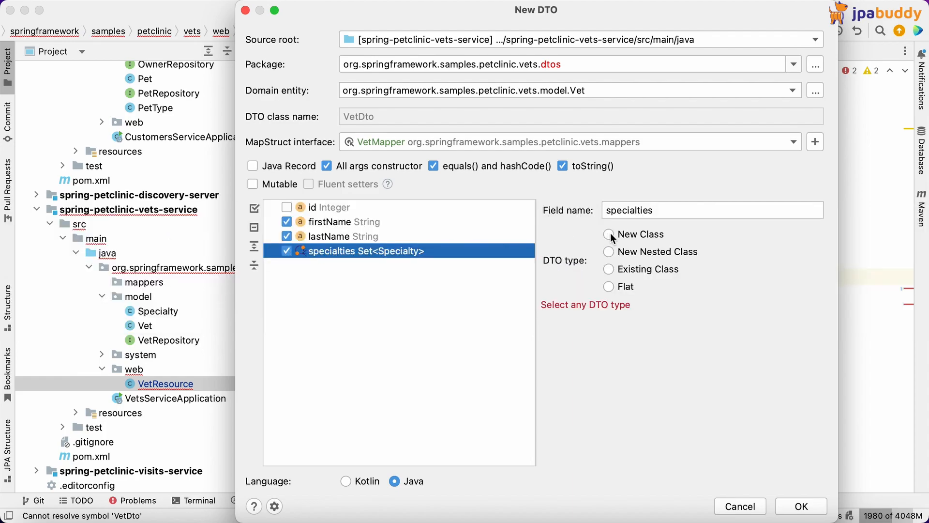
{"action": "left_click", "coordinate": [609, 234]}
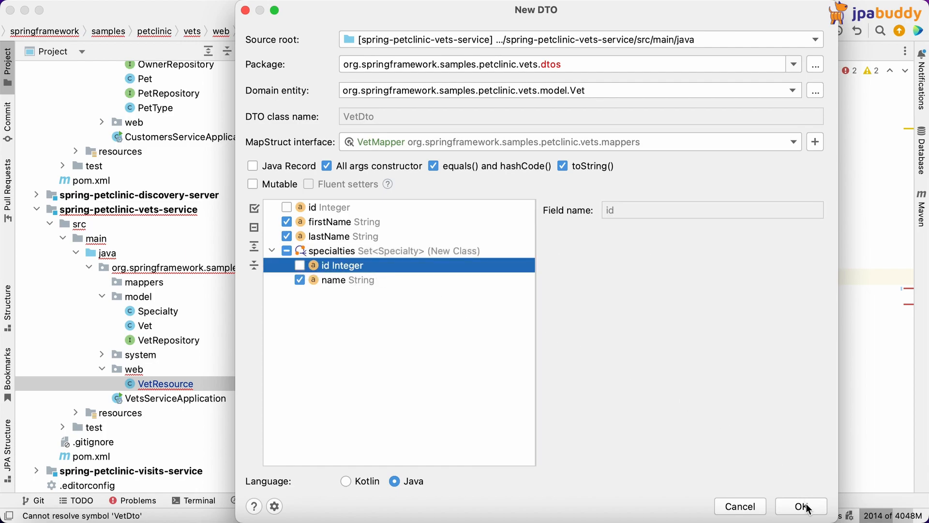
{"action": "left_click", "coordinate": [801, 506]}
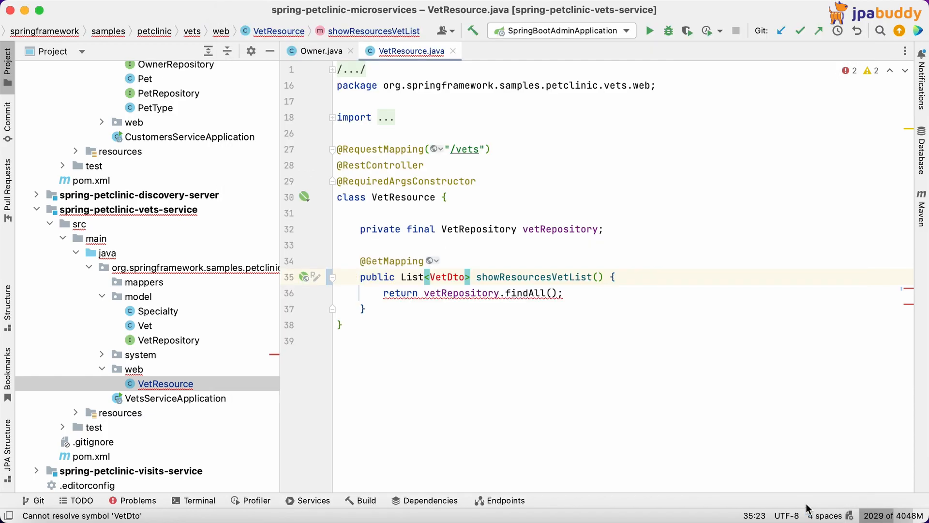